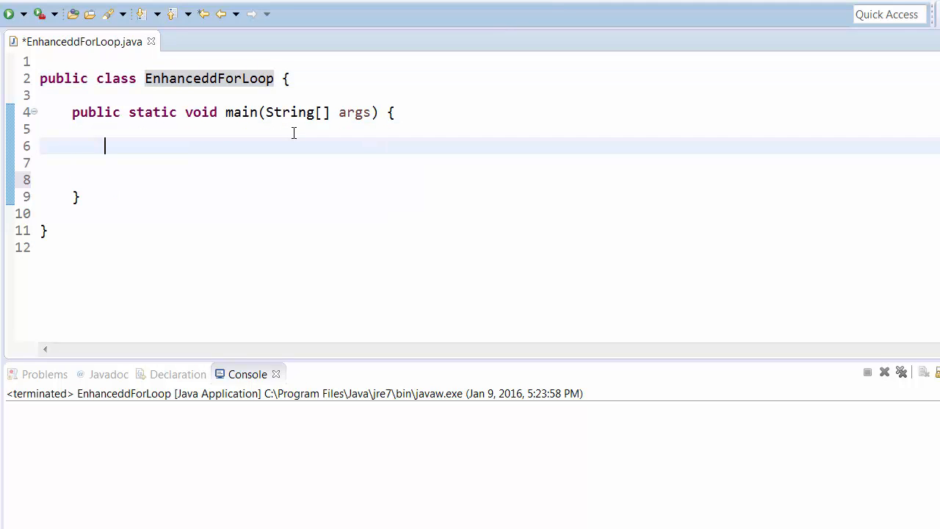
Declare int a[] = {12, 34, 45, 56, 1}; inside main and save the file.
{"action": "type", "text": "int"}
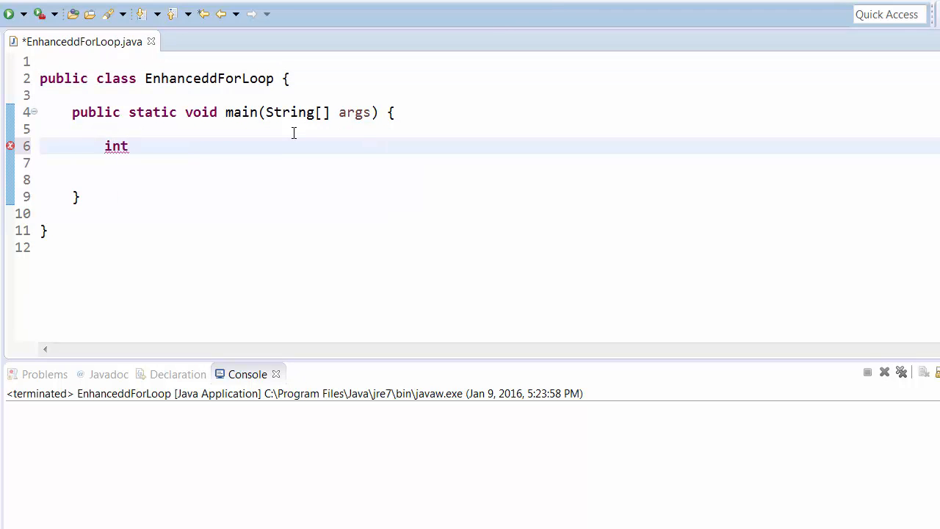
{"action": "type", "text": "a [] ="}
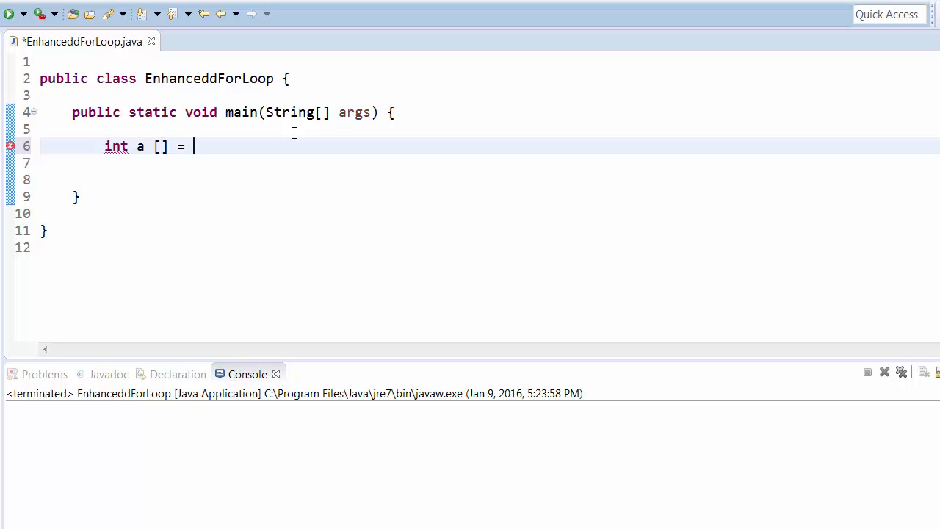
{"action": "type", "text": "{"}
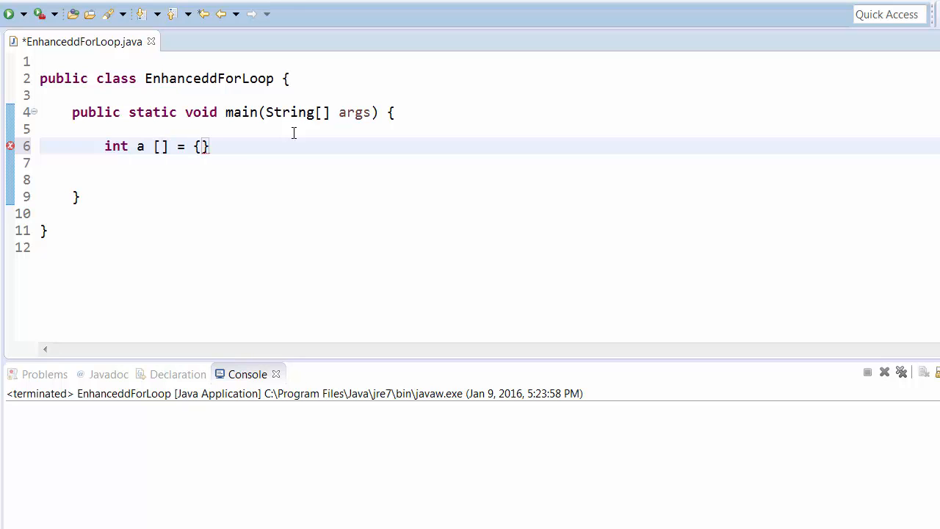
{"action": "type", "text": "12, 34, 45"}
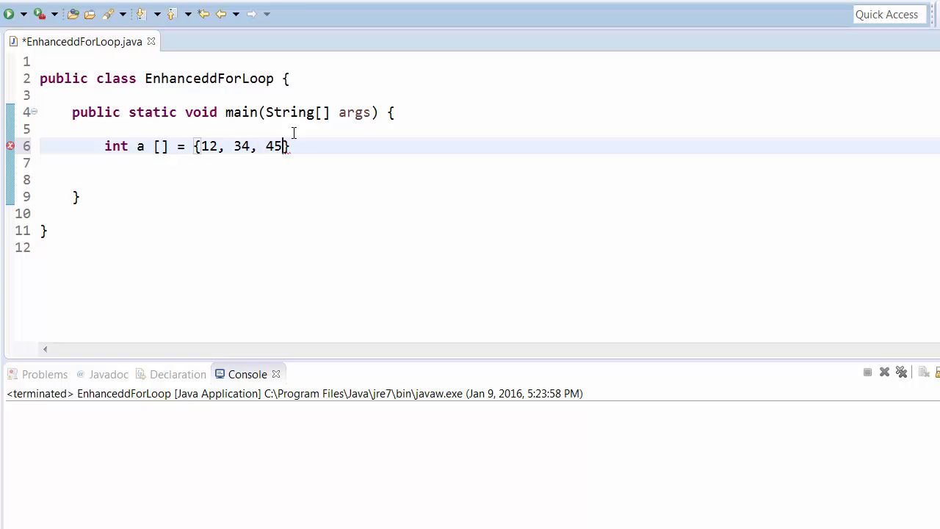
{"action": "type", "text": ", 56,"}
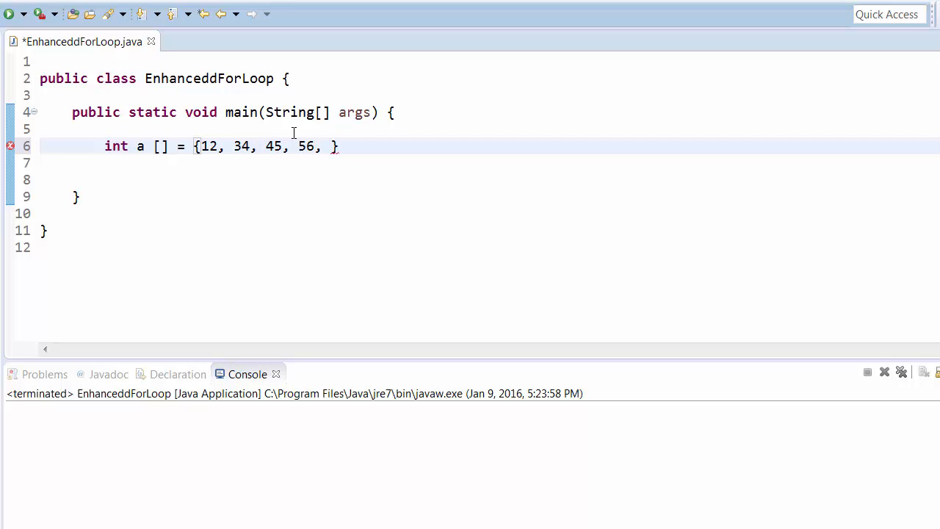
{"action": "type", "text": "1};"}
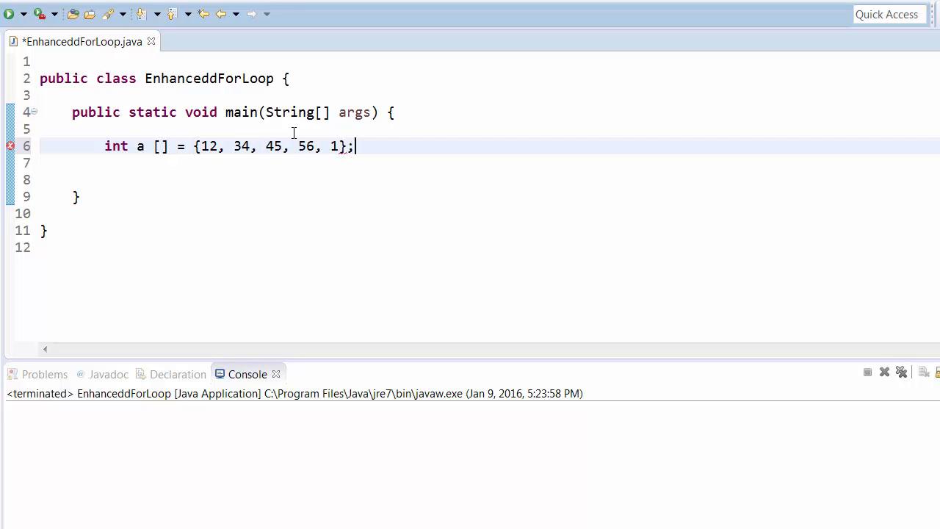
{"action": "key", "text": "ctrl+s"}
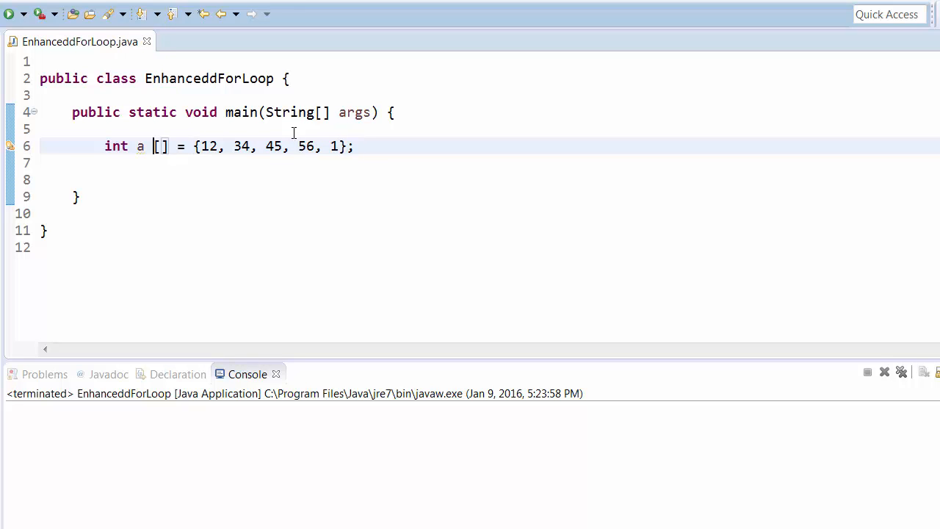
{"action": "key", "text": "Backspace"}
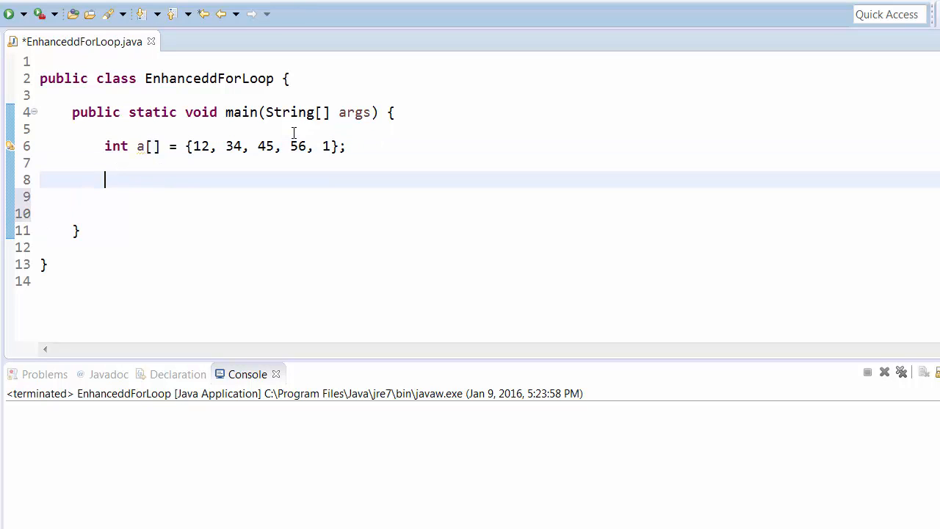
Write an empty enhanced for loop, for(int x: a) { }, below the array declaration.
{"action": "type", "text": "for"}
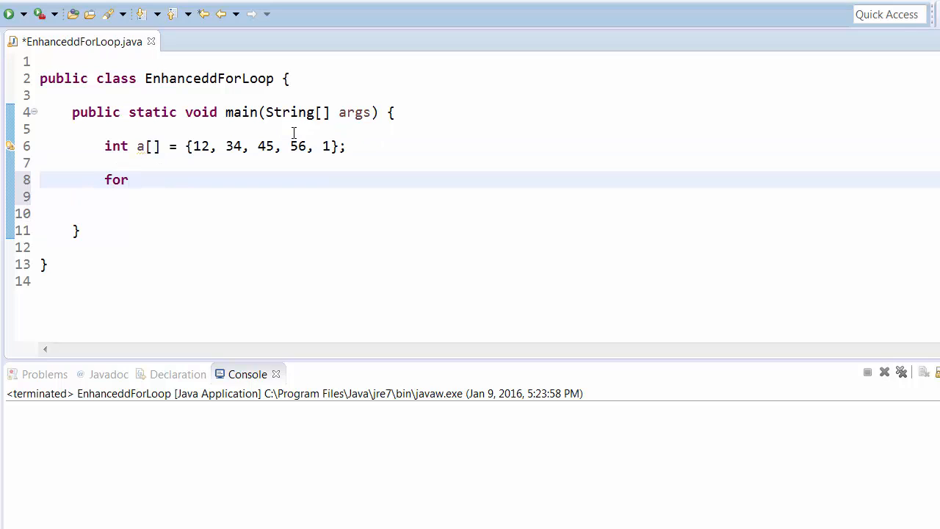
{"action": "type", "text": "()"}
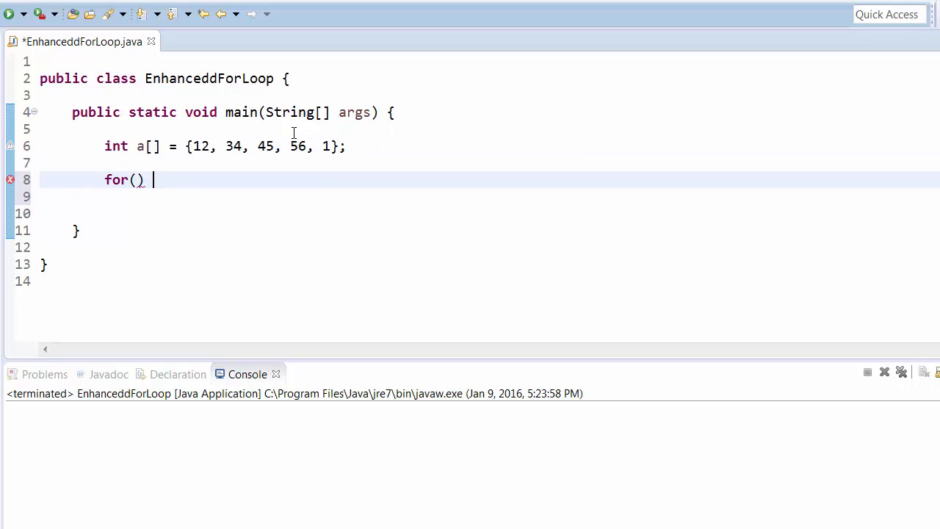
{"action": "type", "text": "{"}
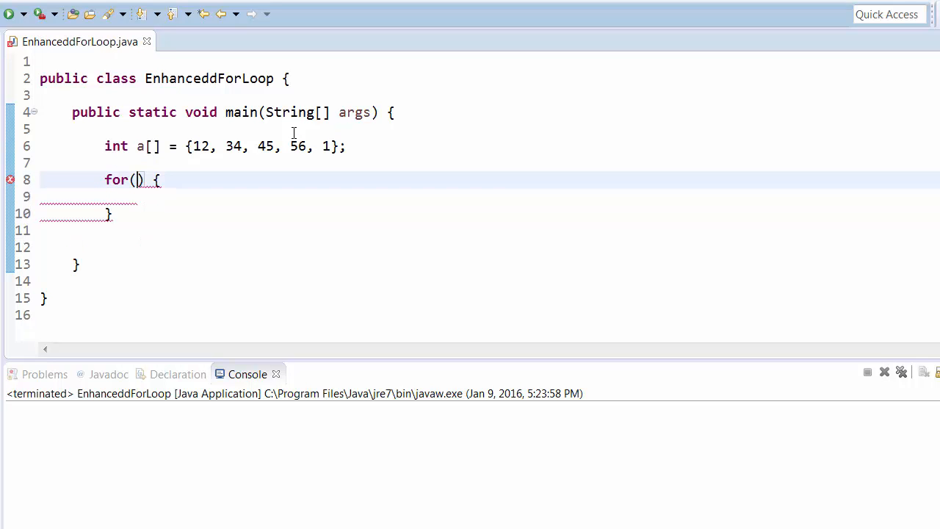
{"action": "type", "text": "int"}
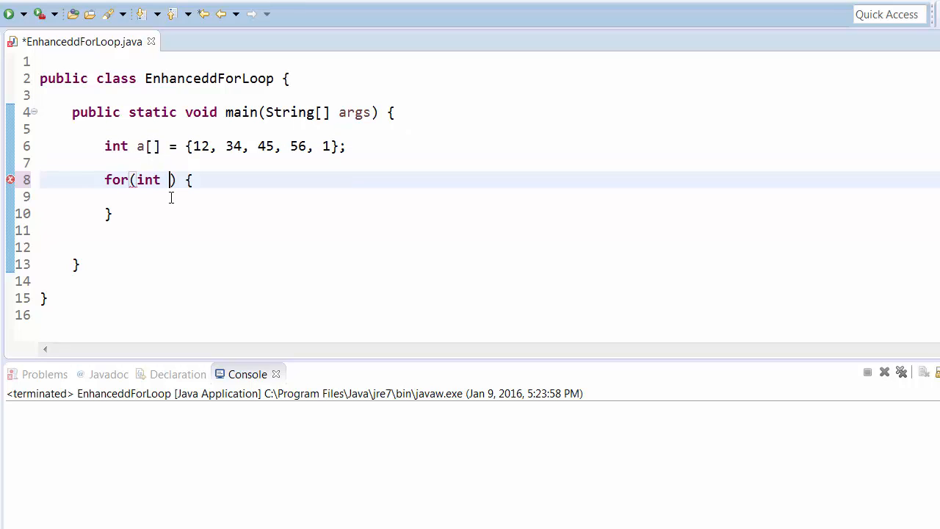
{"action": "type", "text": "x;"}
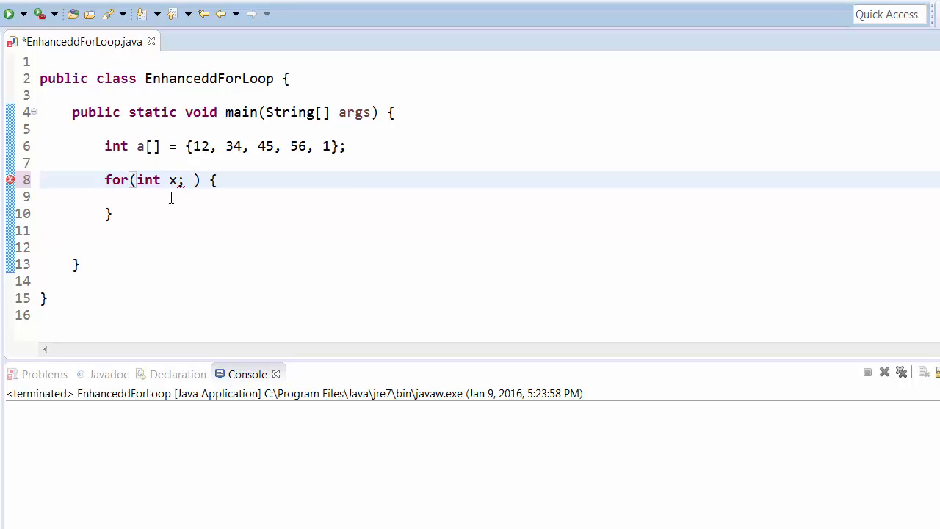
{"action": "type", "text": ":"}
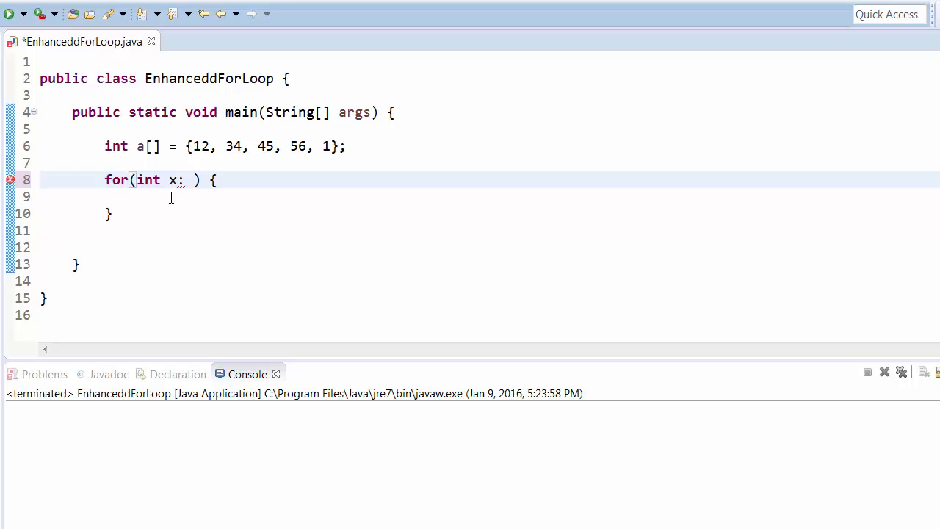
{"action": "type", "text": "a"}
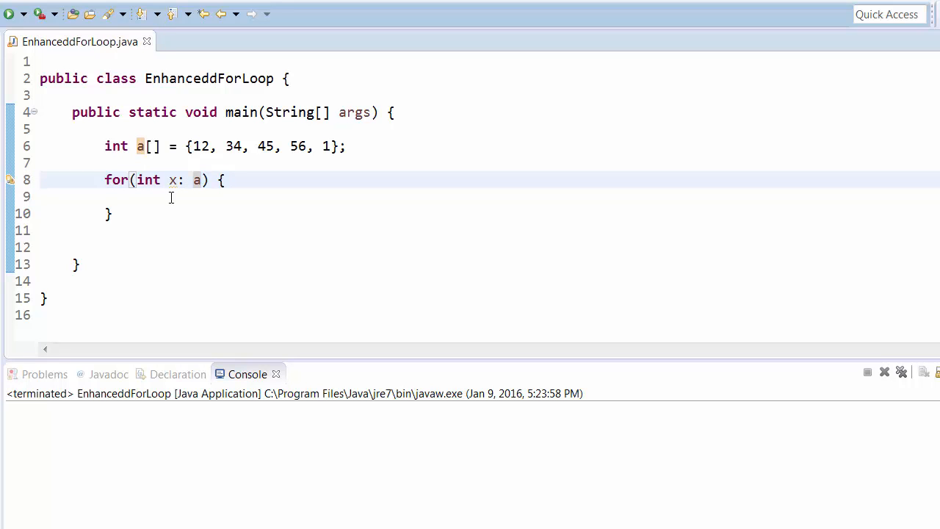
{"action": "mouse_move", "coordinate": [197, 197]}
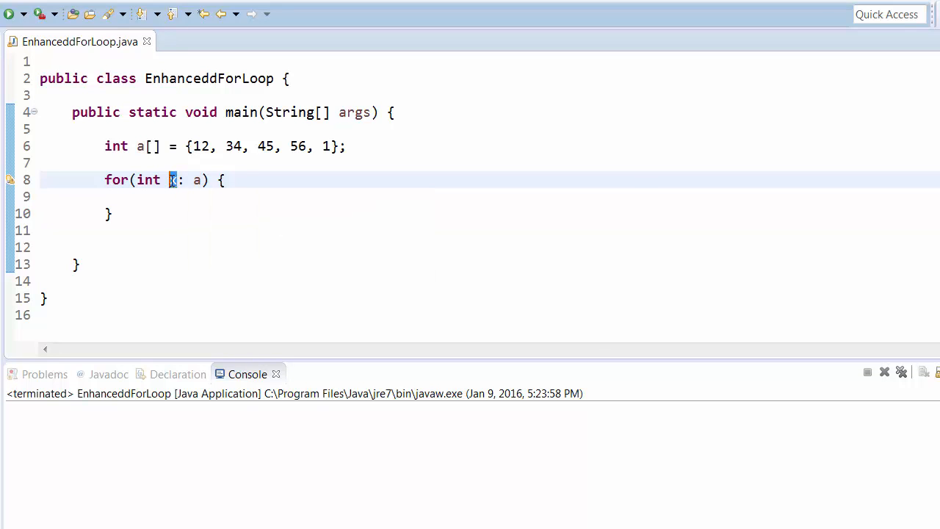
{"action": "mouse_move", "coordinate": [212, 145]}
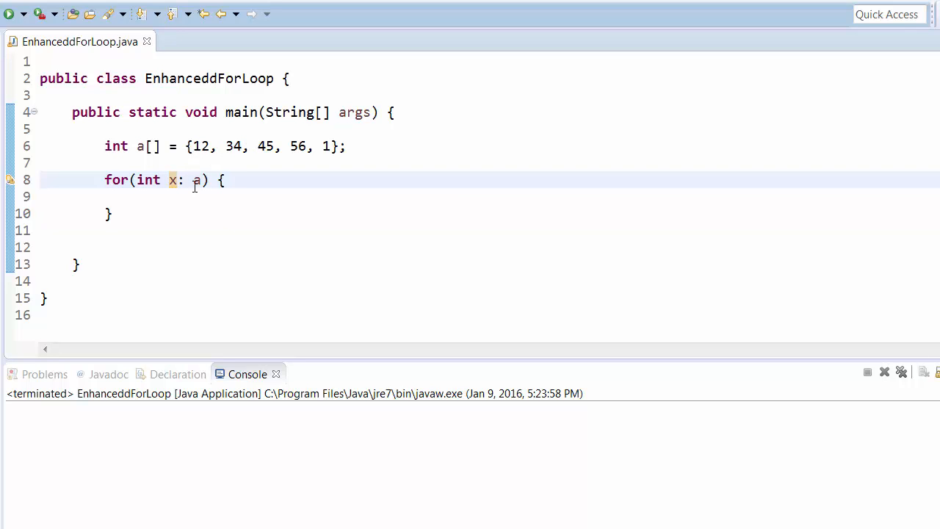
{"action": "mouse_move", "coordinate": [171, 179]}
{"action": "type", "text": "System.out.println();"}
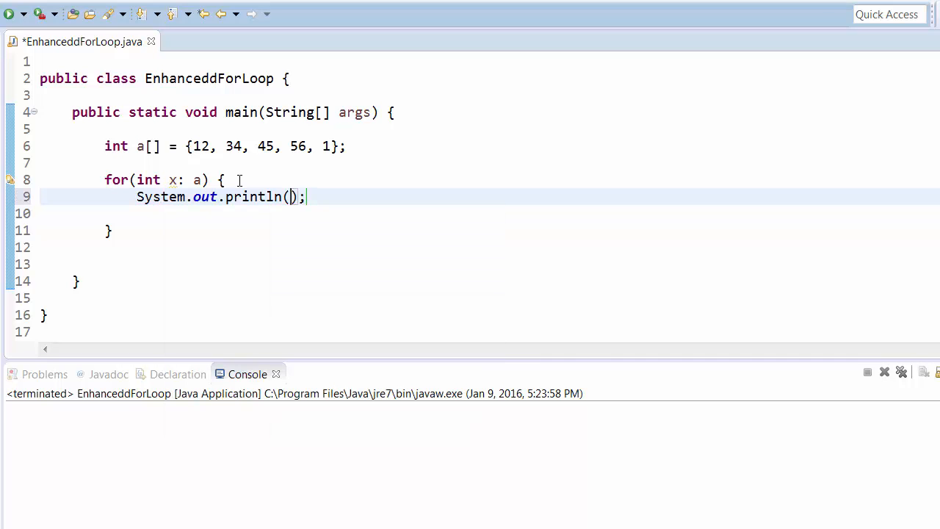
Print x in the loop body and run, listing 12, 34, 45, 56, 1 in the console.
{"action": "type", "text": "x"}
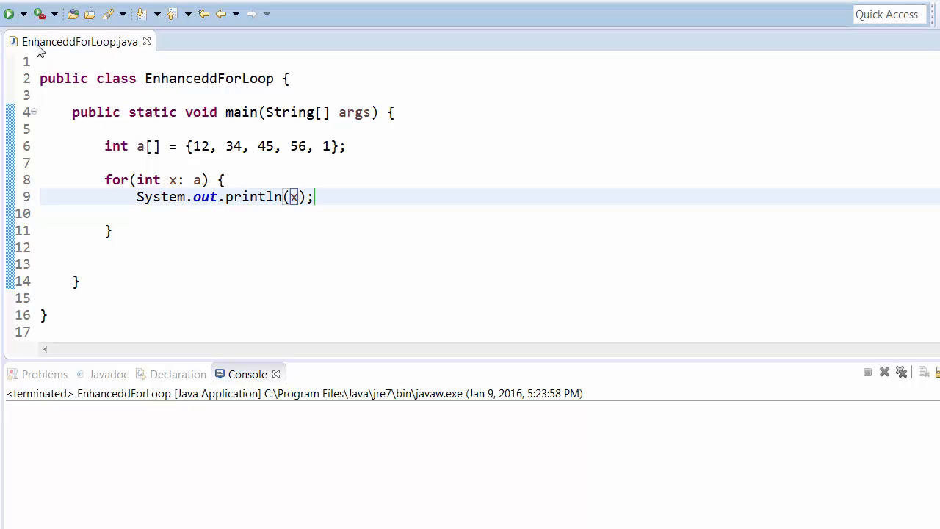
{"action": "left_click", "coordinate": [7, 13]}
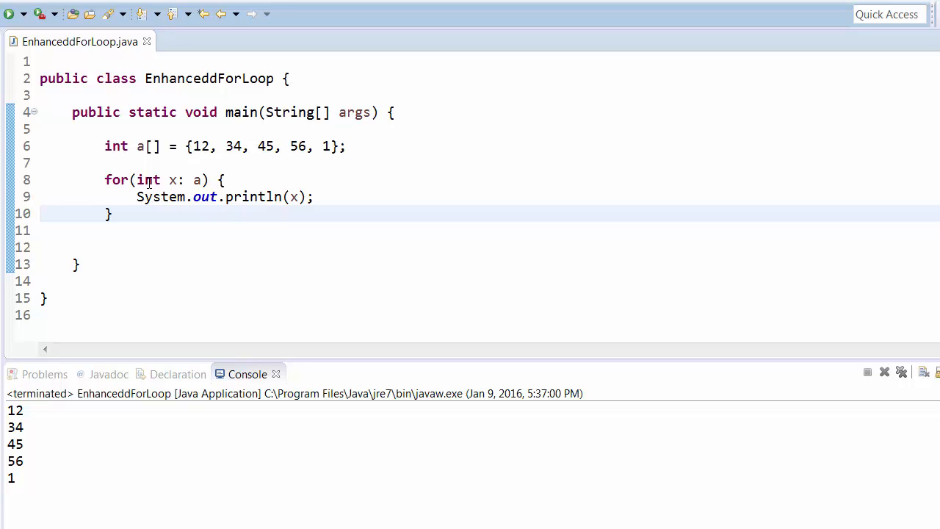
{"action": "mouse_move", "coordinate": [297, 160]}
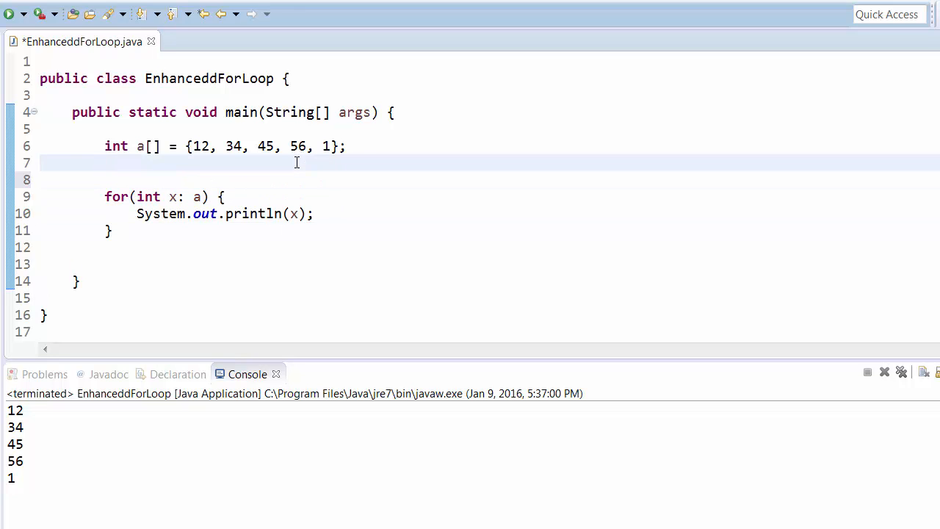
Declare int s =0; and make the loop body accumulate s = s+x; instead of printing.
{"action": "type", "text": "int"}
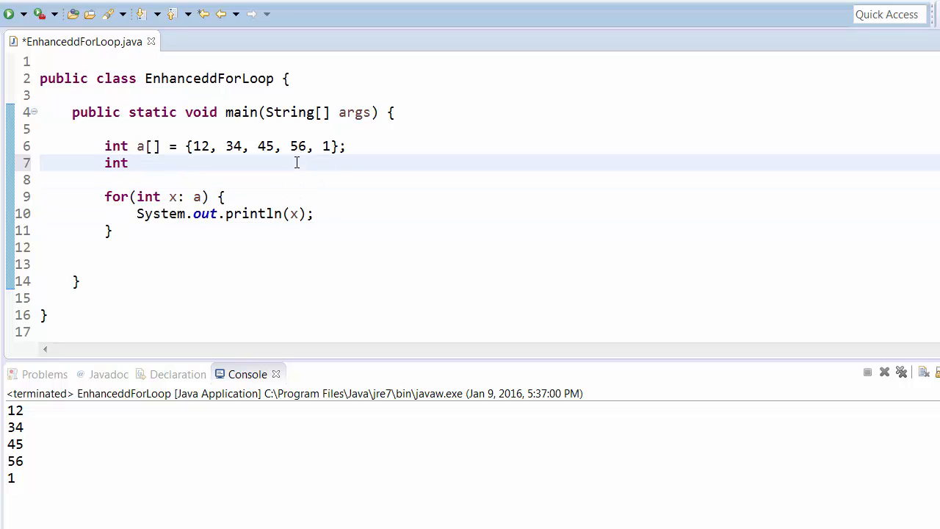
{"action": "type", "text": "s =0"}
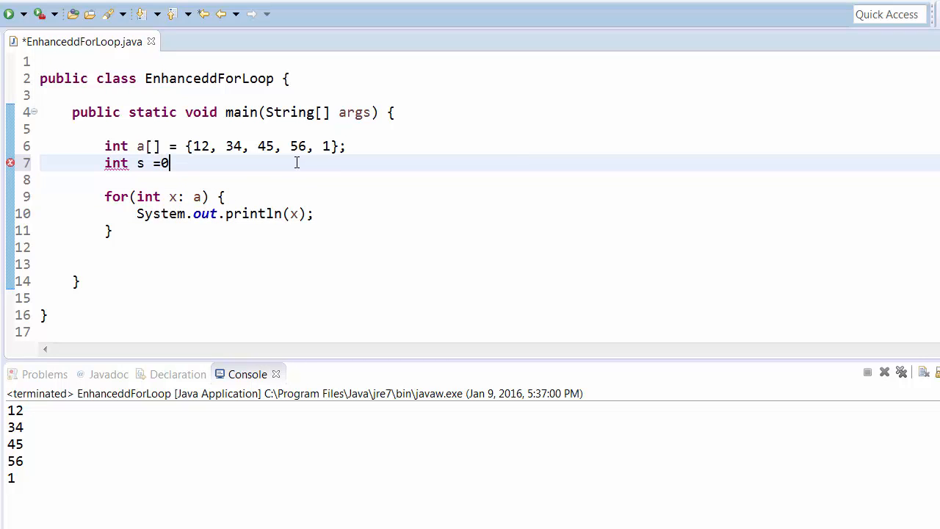
{"action": "type", "text": ";"}
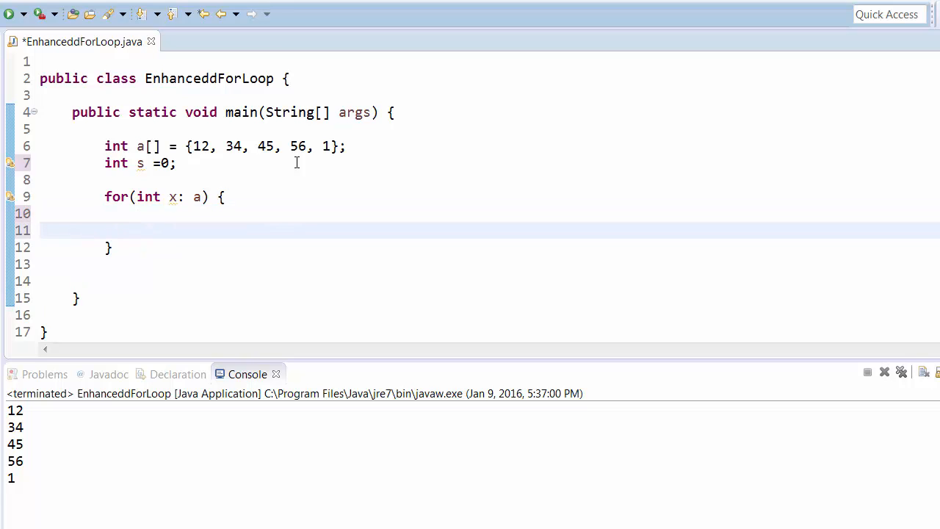
{"action": "type", "text": "s = s"}
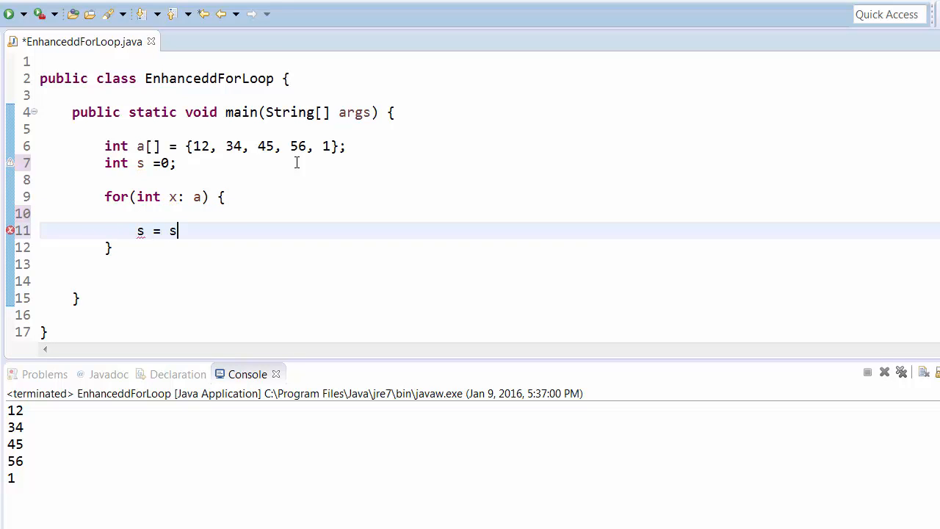
{"action": "type", "text": "+s"}
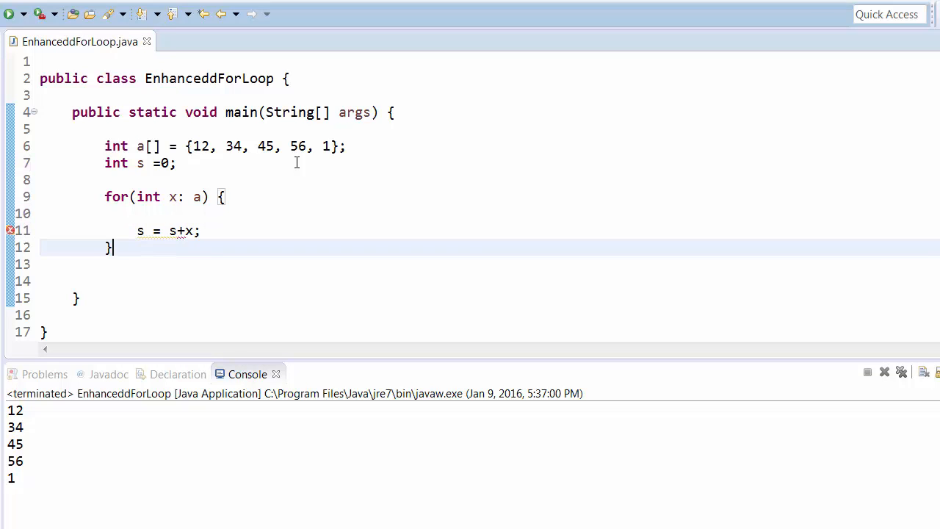
Print "Total: "+ s after the loop and run, showing Total: 148 in the console.
{"action": "type", "text": "System.out.println();"}
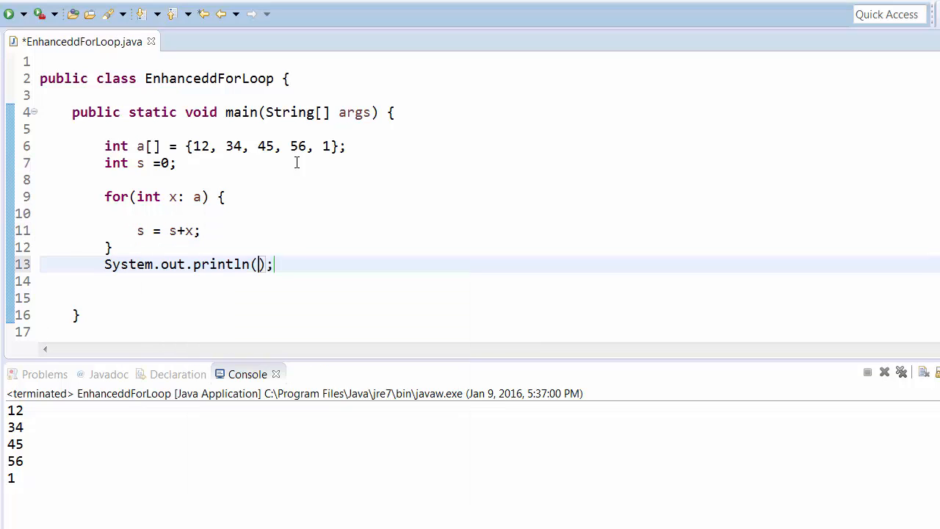
{"action": "type", "text": "\"Total"}
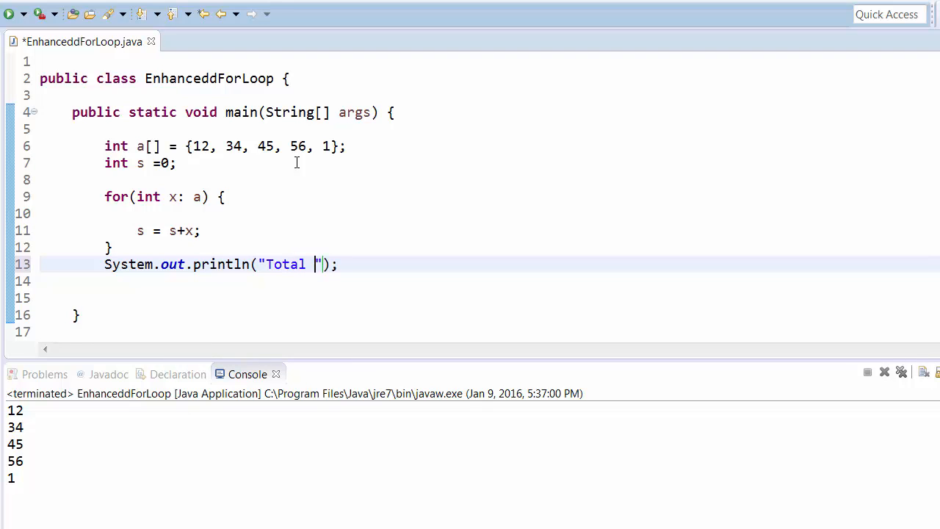
{"action": "type", "text": ":"}
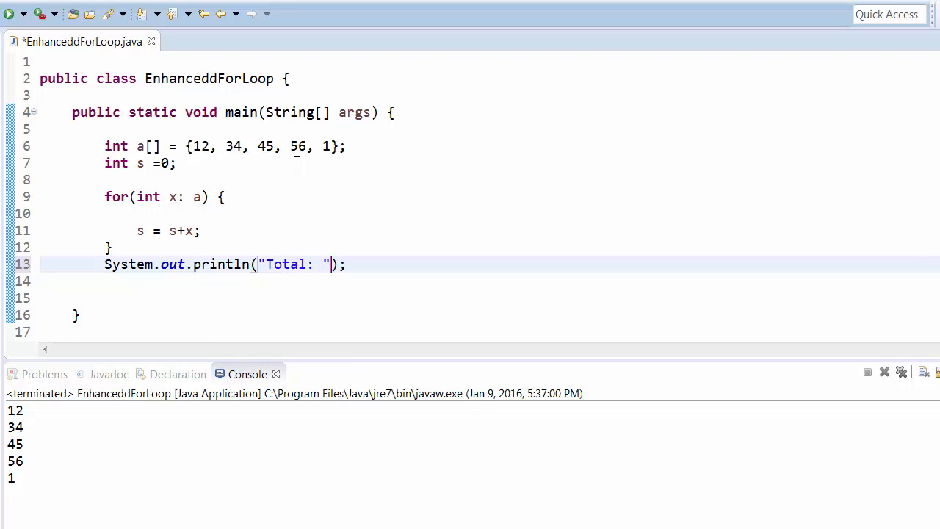
{"action": "type", "text": "+ s"}
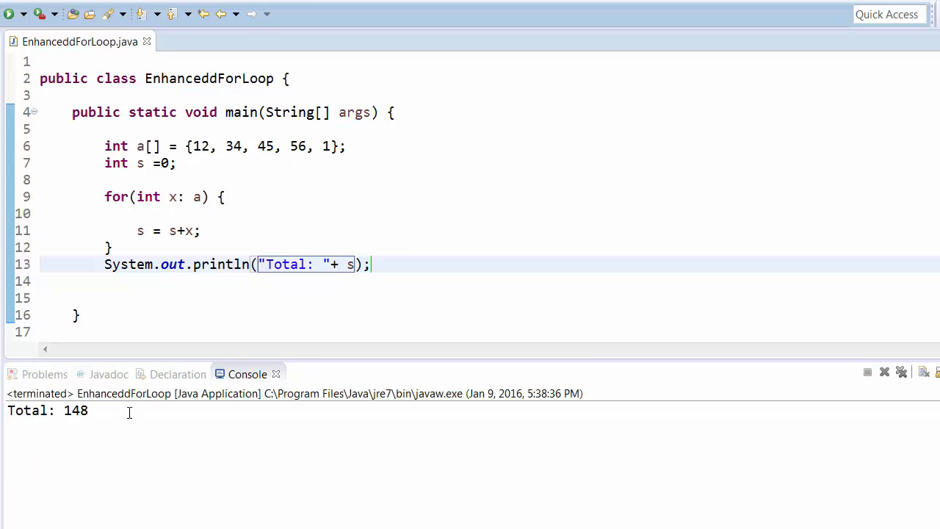
{"action": "mouse_move", "coordinate": [63, 212]}
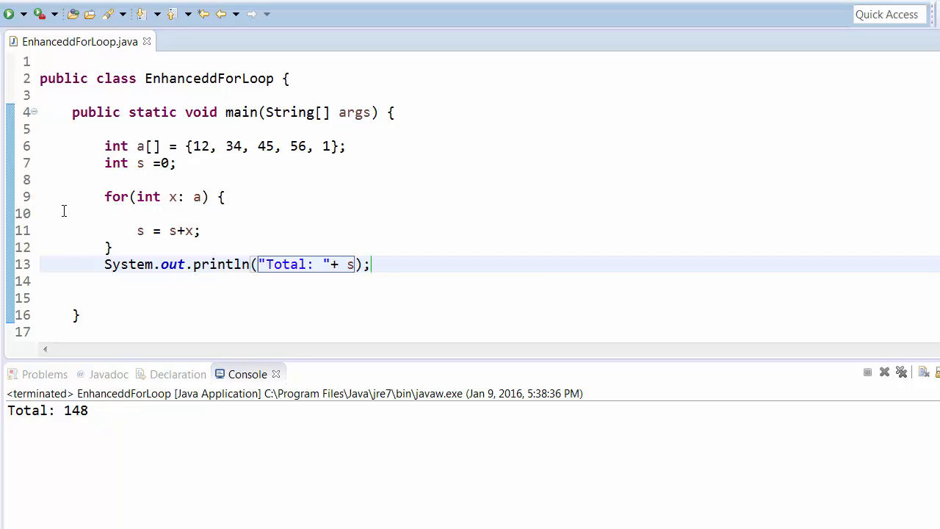
{"action": "left_click", "coordinate": [63, 213]}
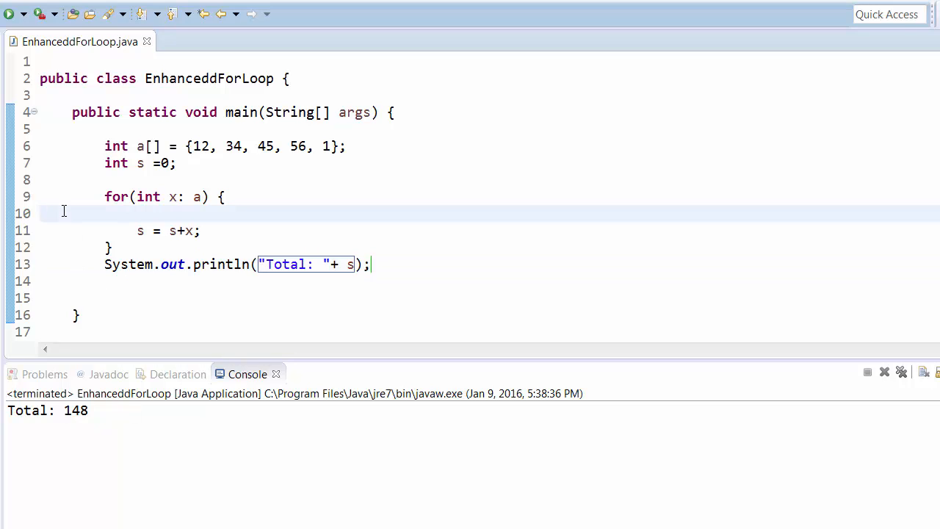